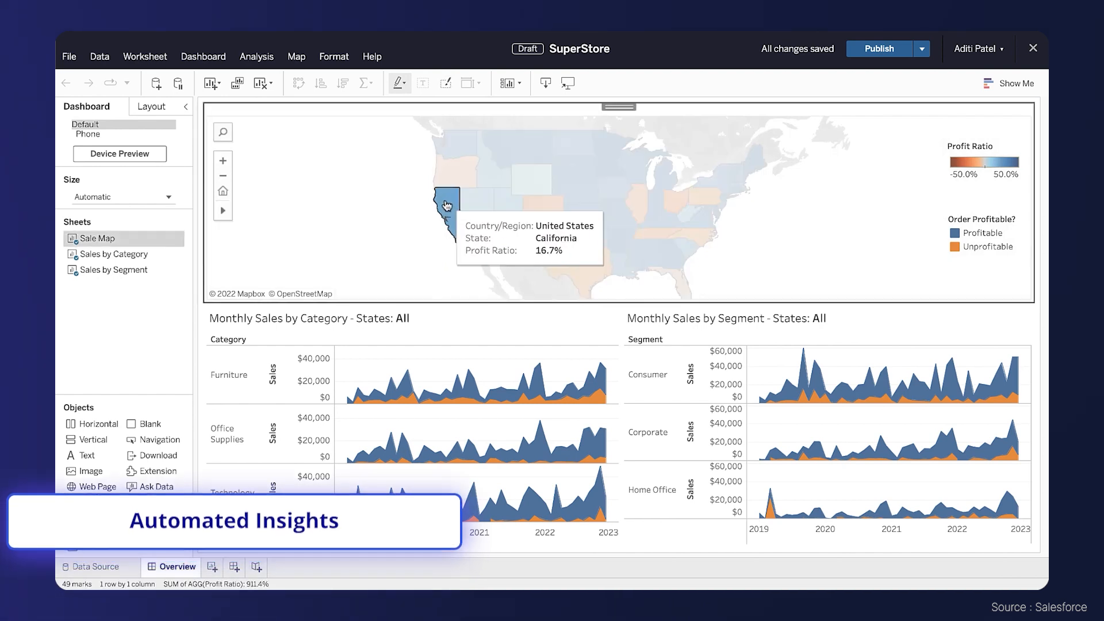
- Switch to the Sales Home overview and scroll through closed-won revenue, pipeline and recommendations
click(446, 205)
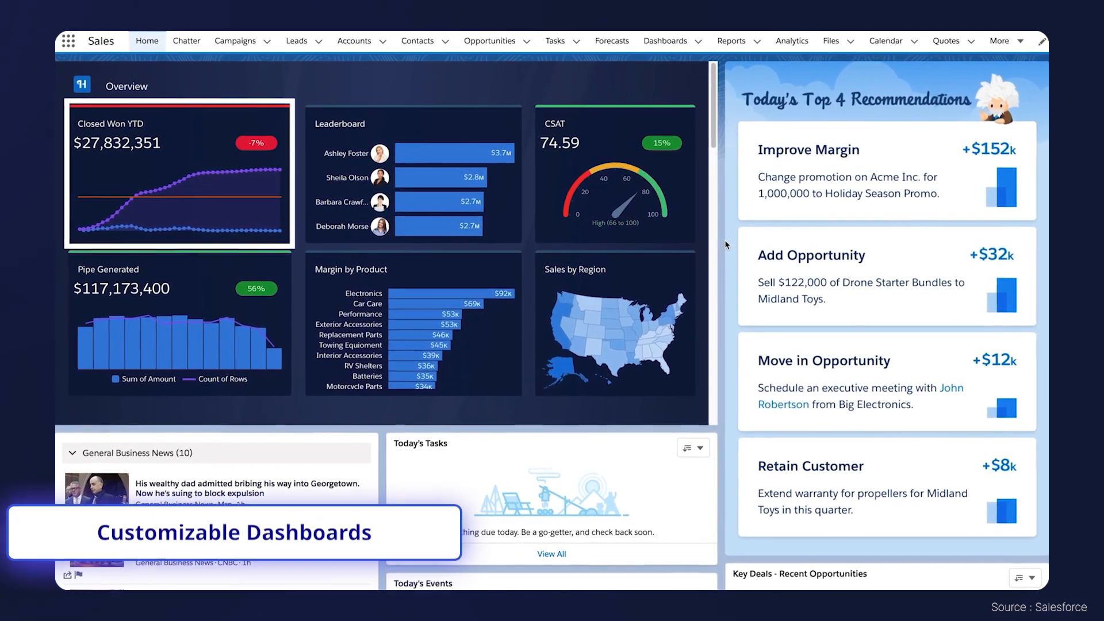
scroll(down, 3)
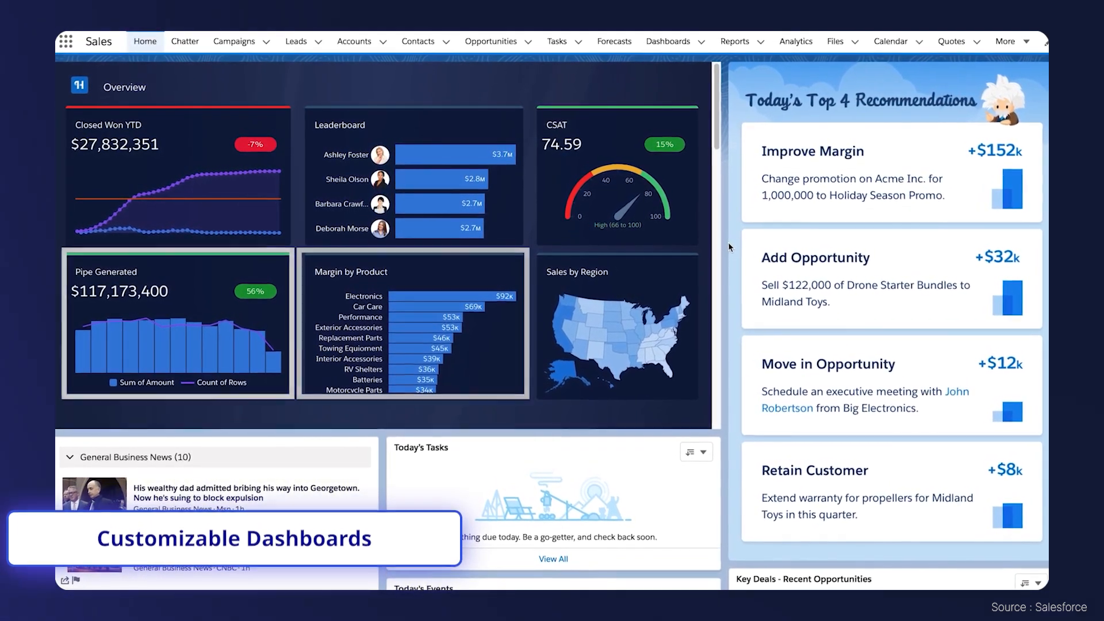